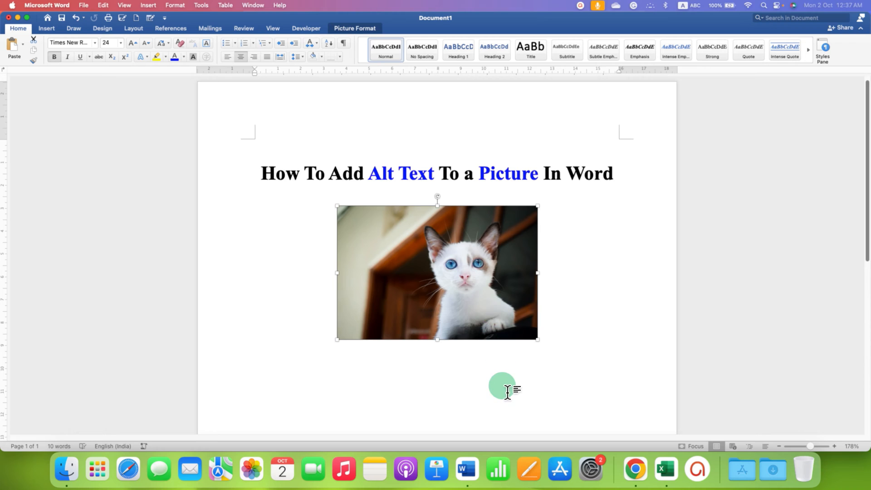
- Delete the cat photo sitting below the heading
key(delete)
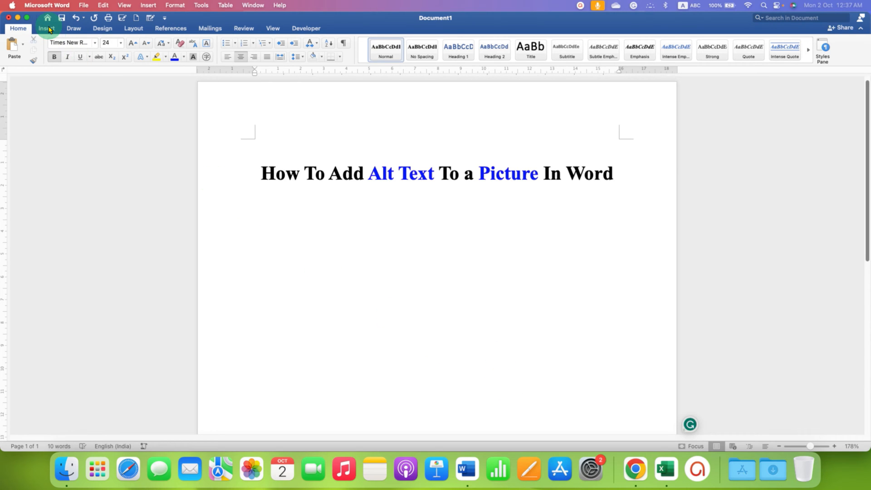
- Insert the cat image from a file beneath the heading via Insert > Pictures > Picture from File
click(46, 28)
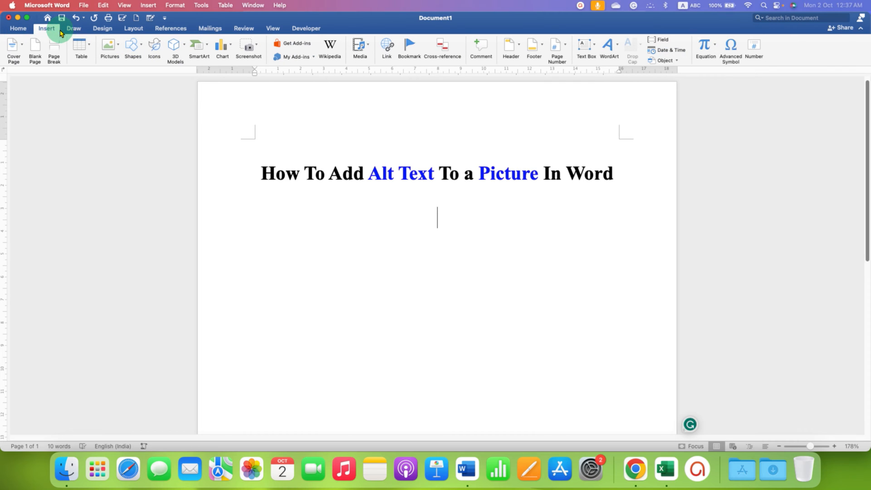
click(109, 44)
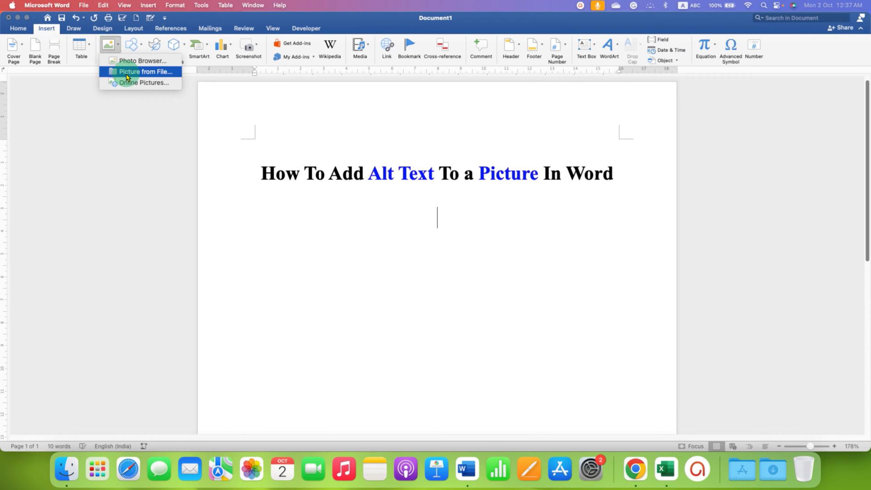
click(147, 71)
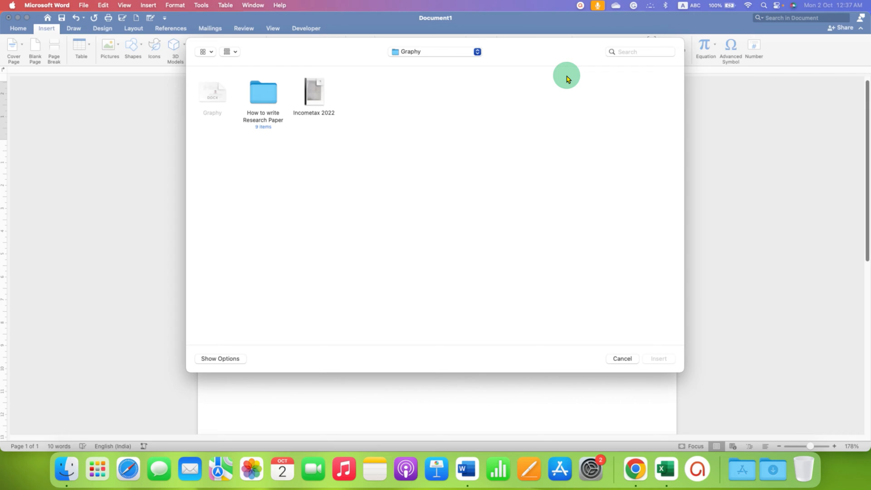
double_click(314, 91)
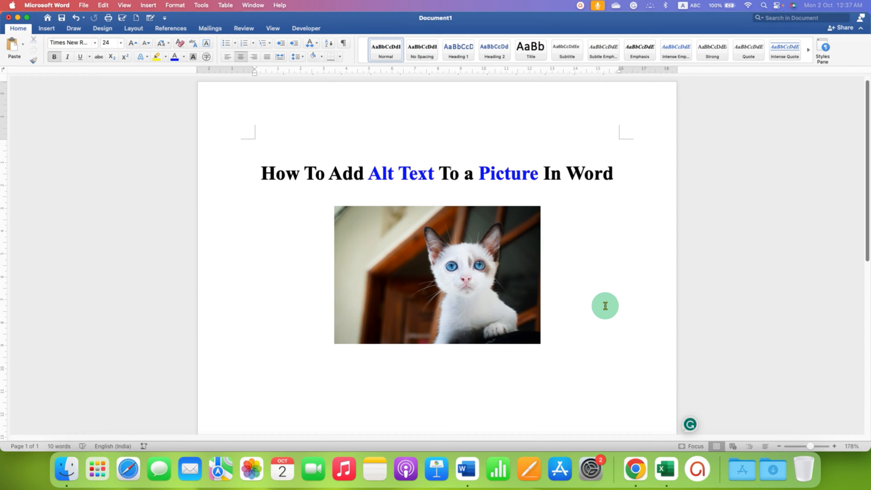
mouse_move(544, 296)
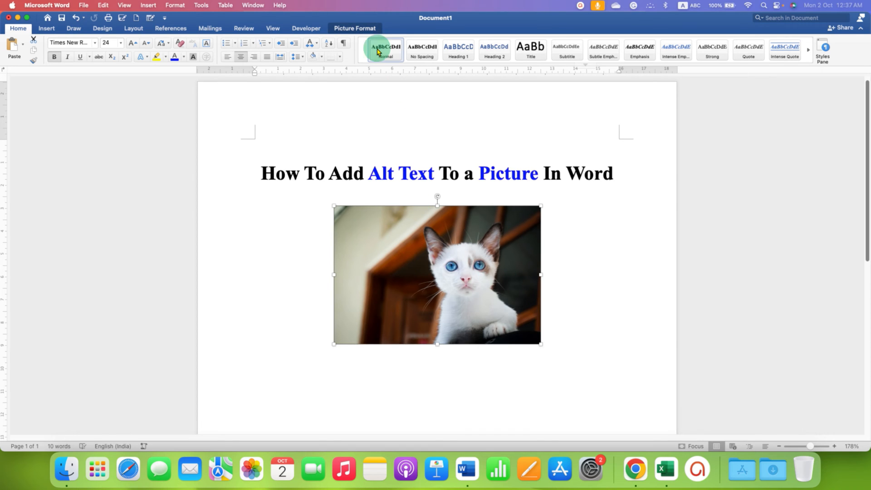
- Bring up the Picture Format tools for the selected cat photo
click(355, 29)
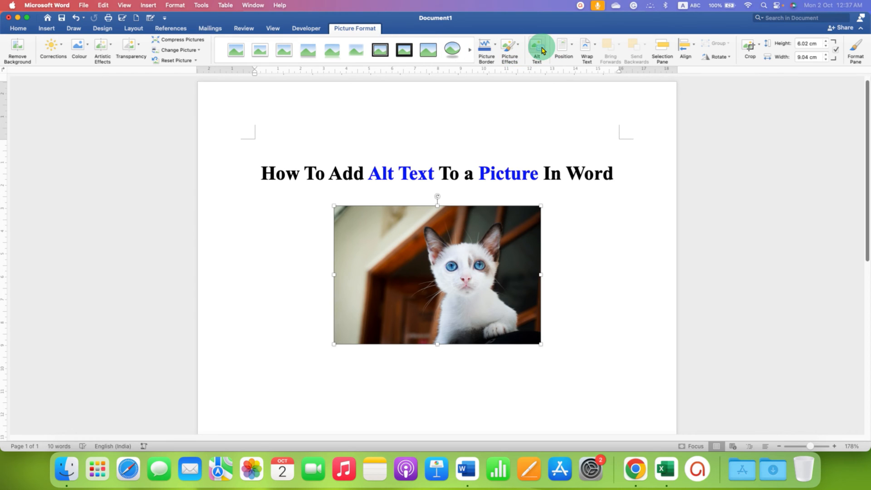
- Enter the alt text 'A white and blue cat with black ears' for the cat photo
click(537, 47)
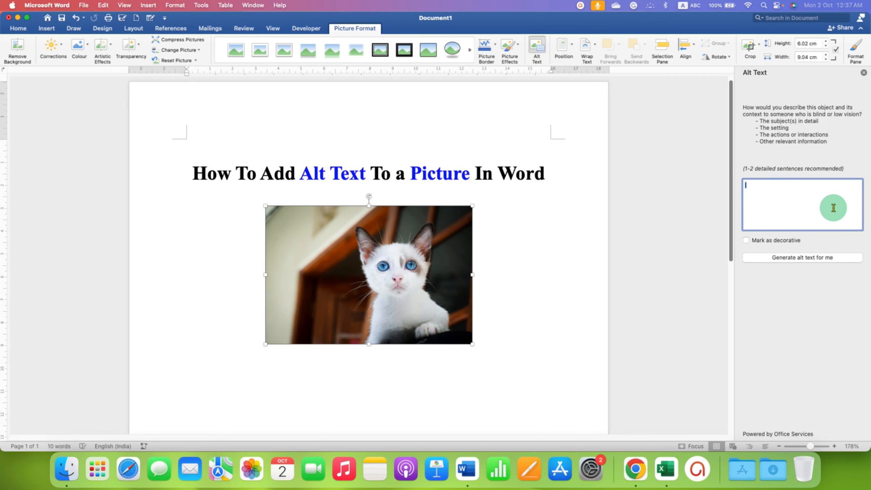
mouse_move(782, 209)
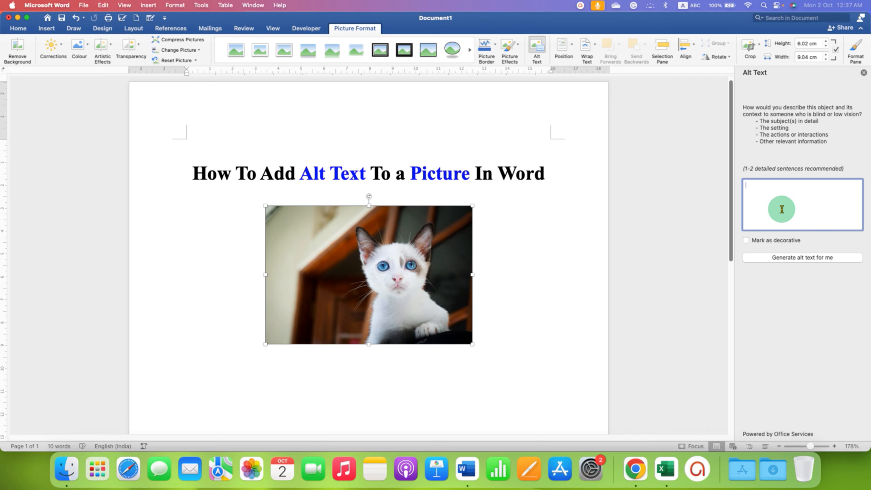
mouse_move(802, 208)
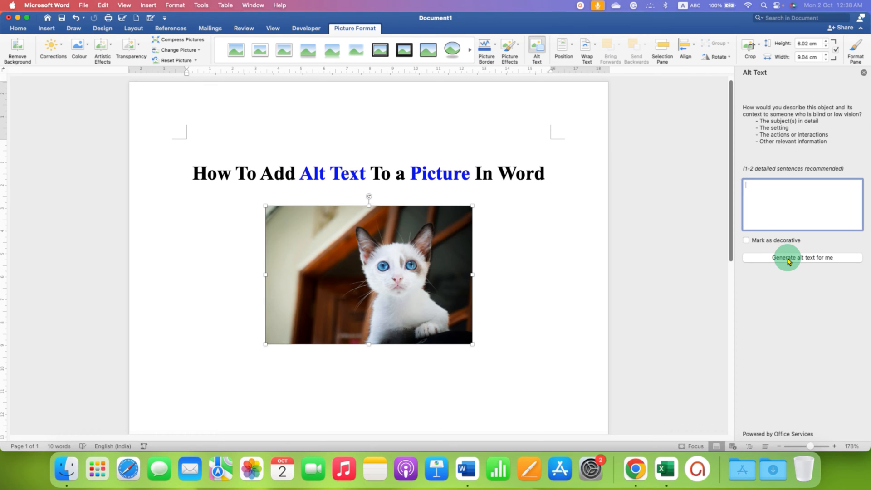
click(802, 257)
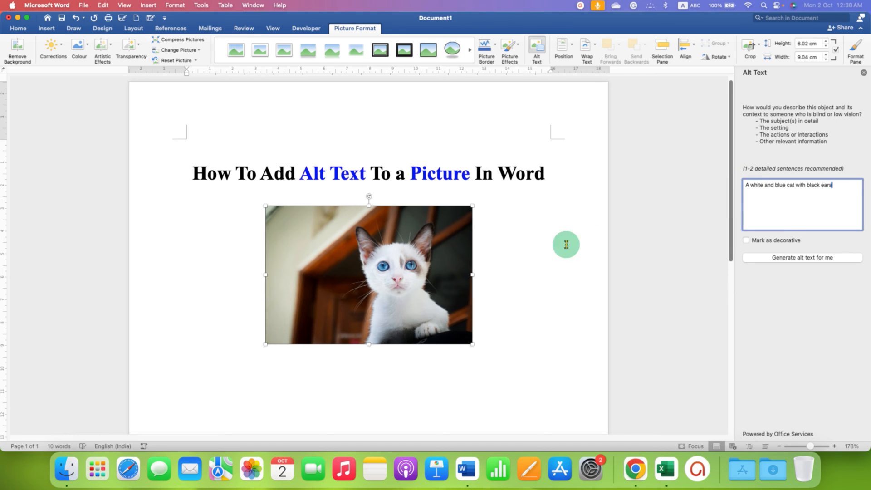
mouse_move(850, 196)
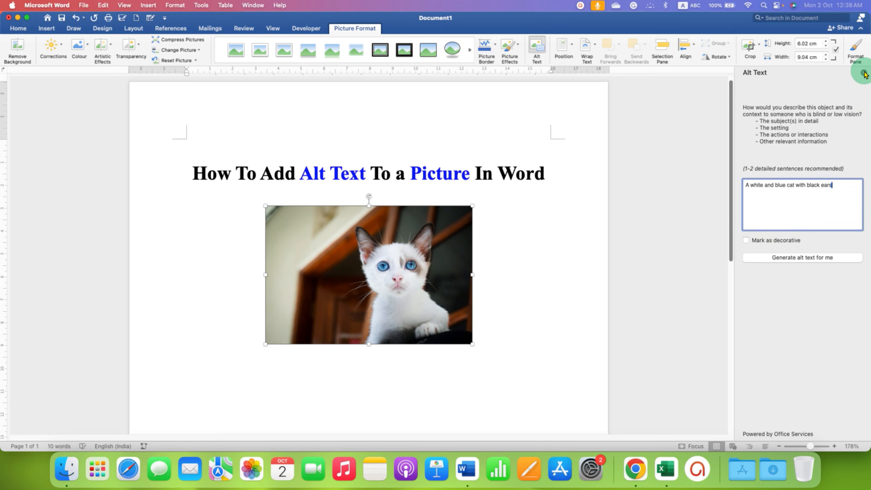
- Close the Alt Text pane and bring up the photo's right-click menu with View Alt Text
click(483, 371)
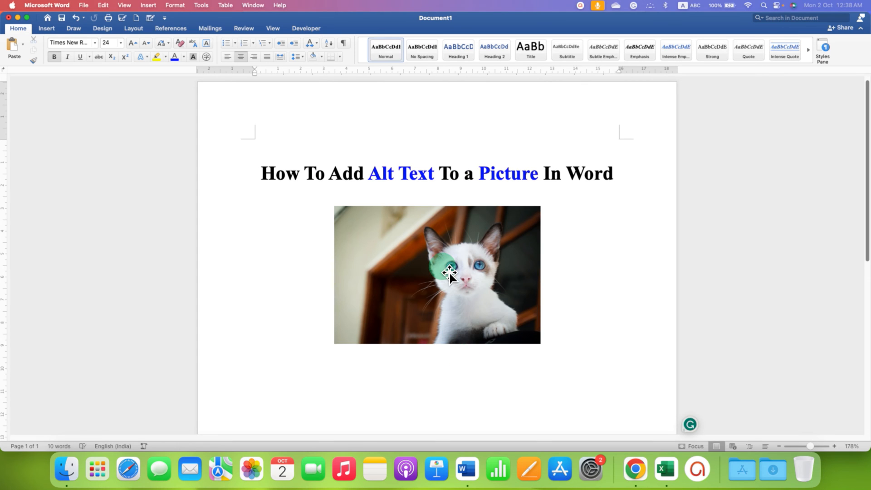
click(436, 275)
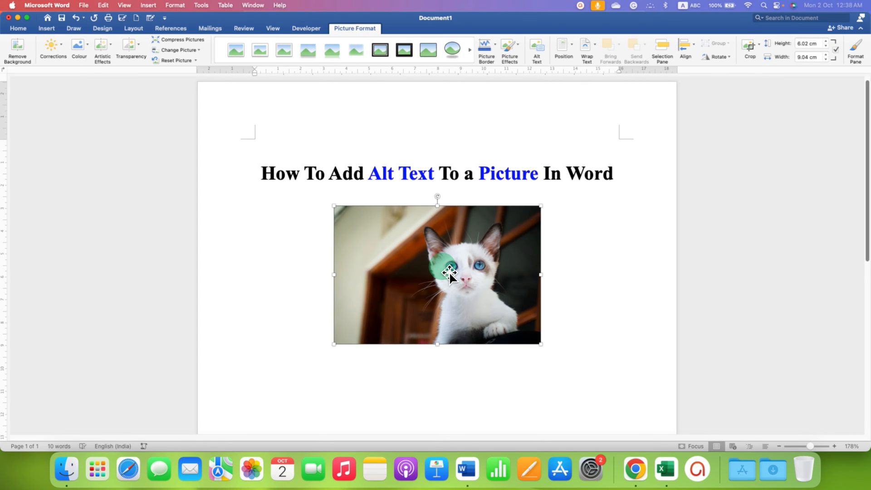
right_click(448, 272)
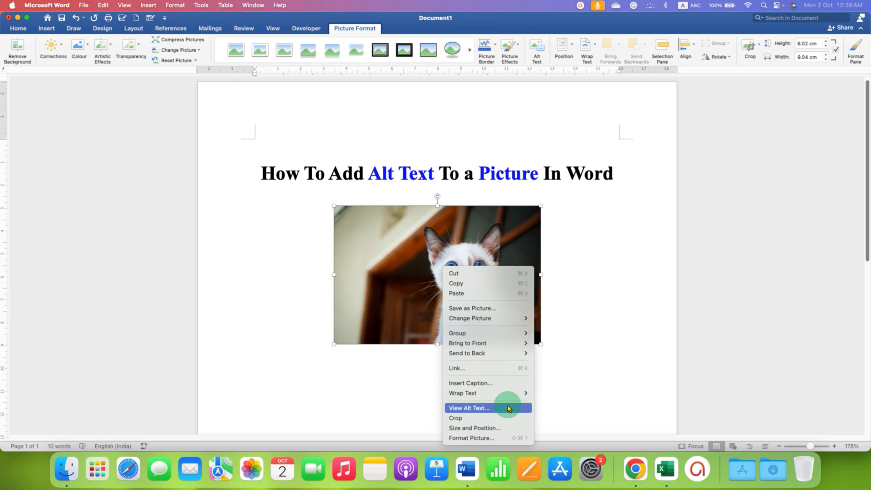